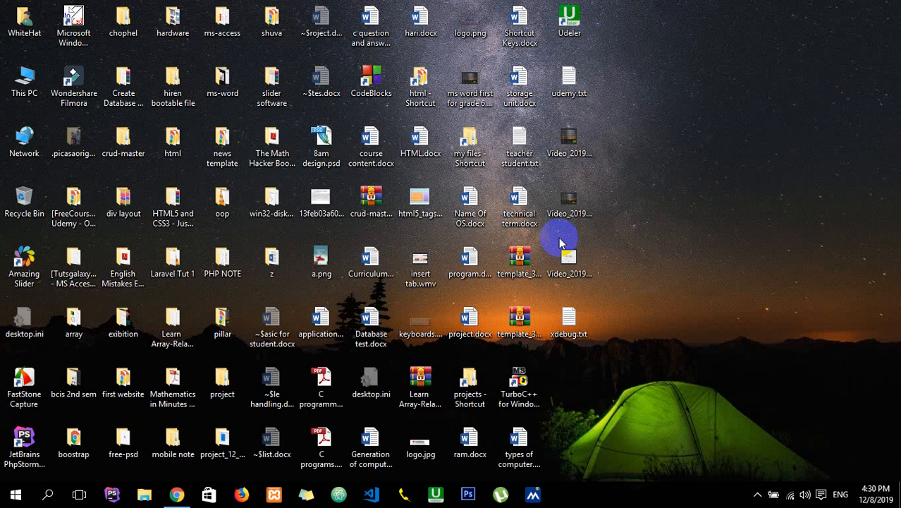
# - Open the Properties page of This PC from the desktop icon
pyautogui.click(24, 78)
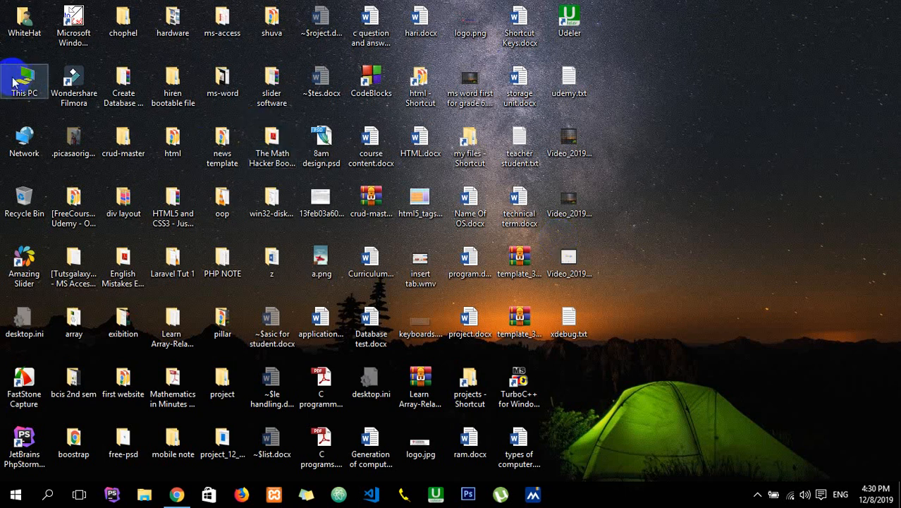
pyautogui.rightClick(24, 81)
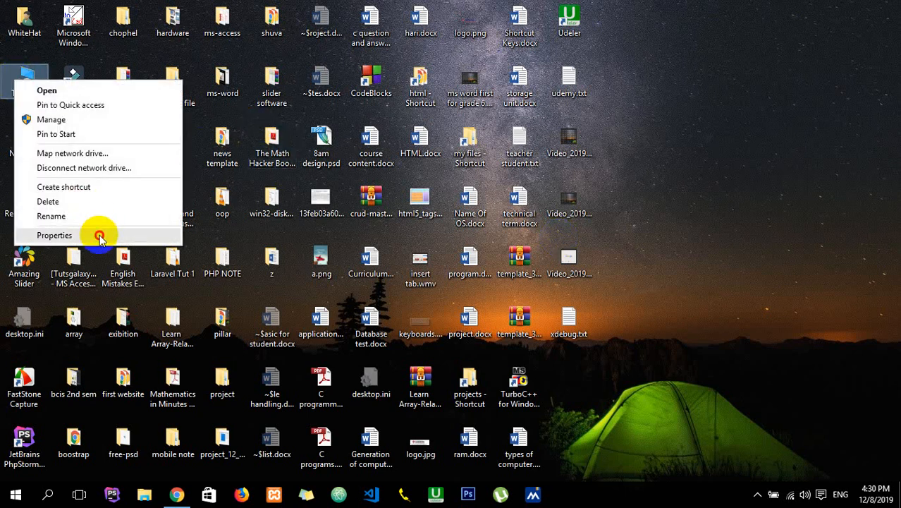
pyautogui.click(54, 234)
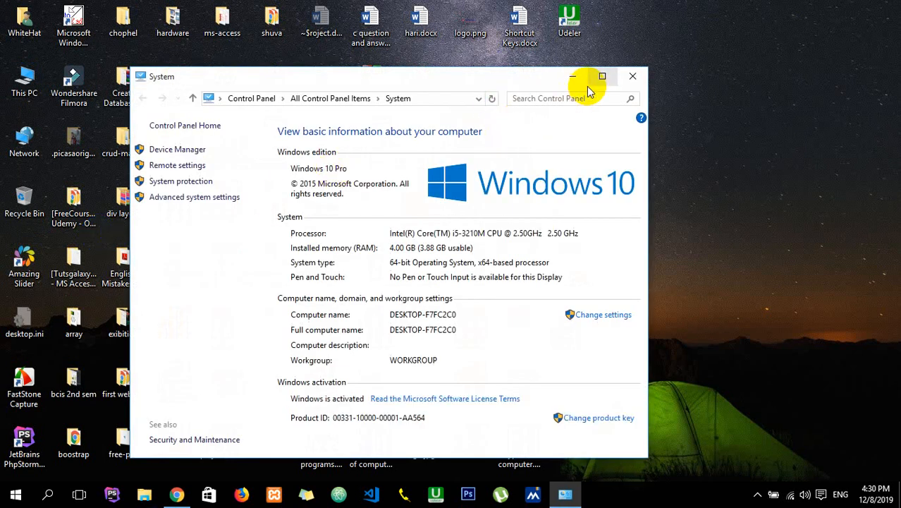
# - Maximize the System window to read processor, 4.00 GB memory and 64-bit type
pyautogui.click(601, 75)
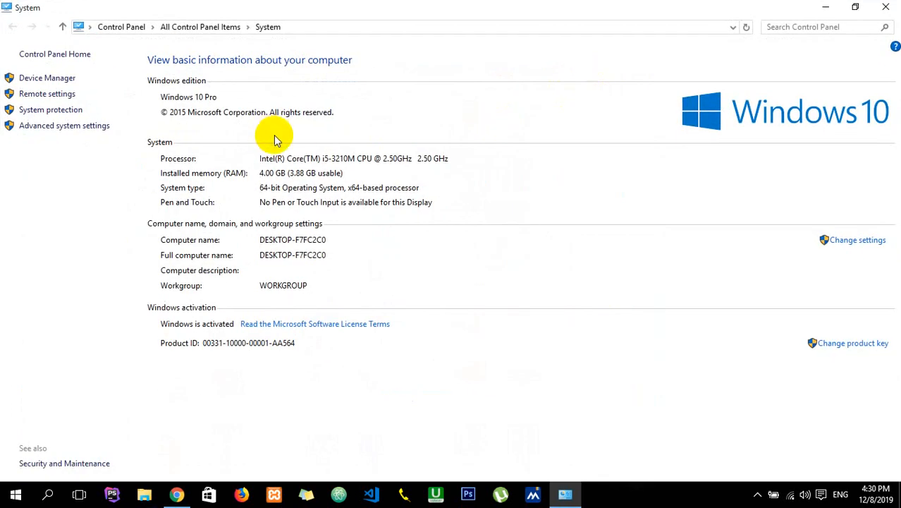
pyautogui.moveTo(207, 176)
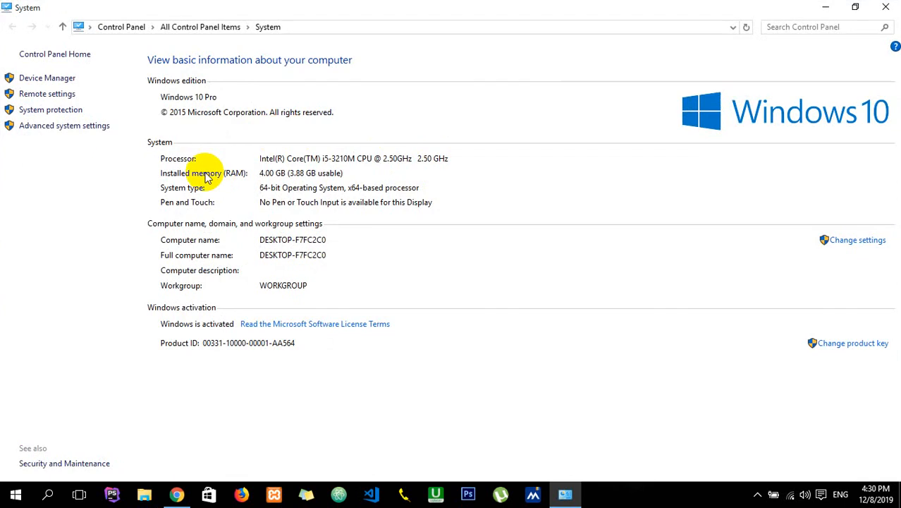
pyautogui.moveTo(740, 92)
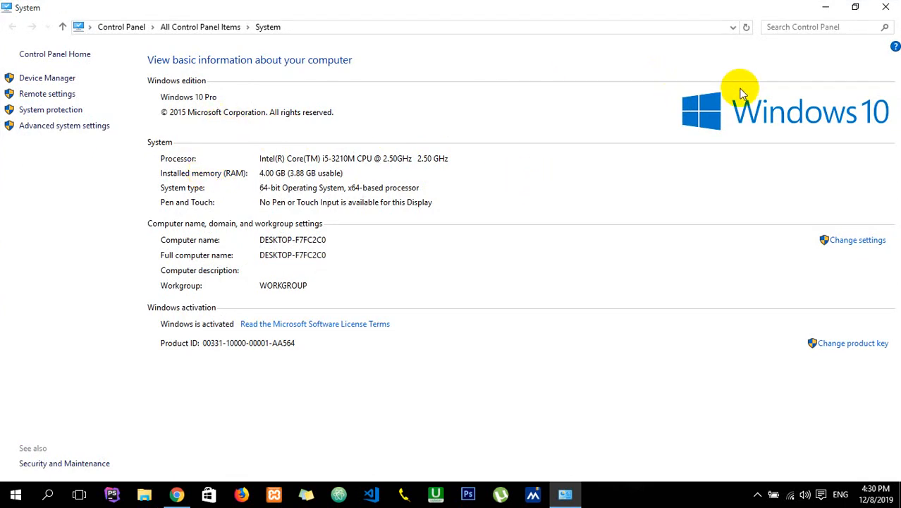
pyautogui.moveTo(381, 133)
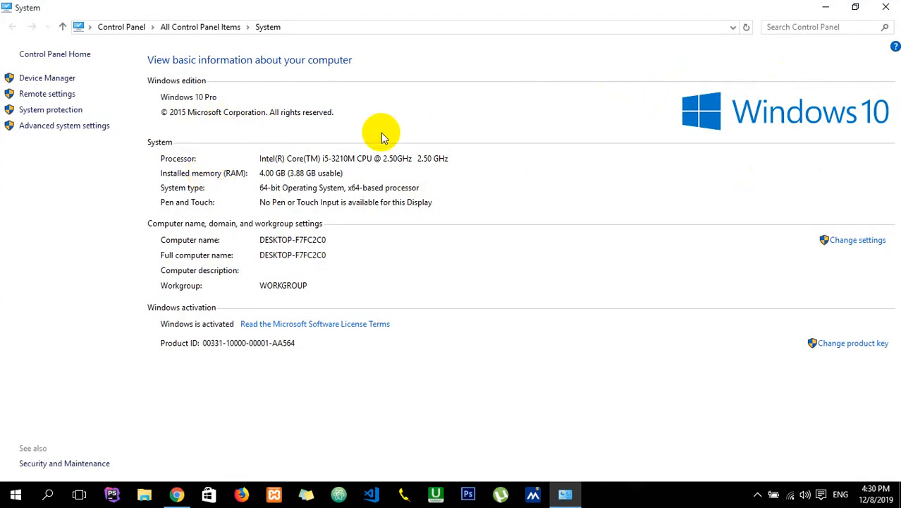
pyautogui.moveTo(289, 141)
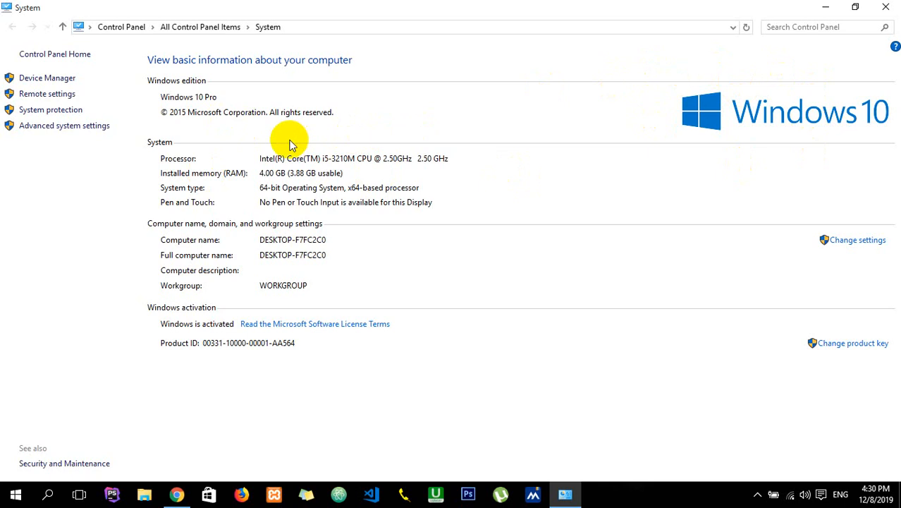
pyautogui.moveTo(331, 164)
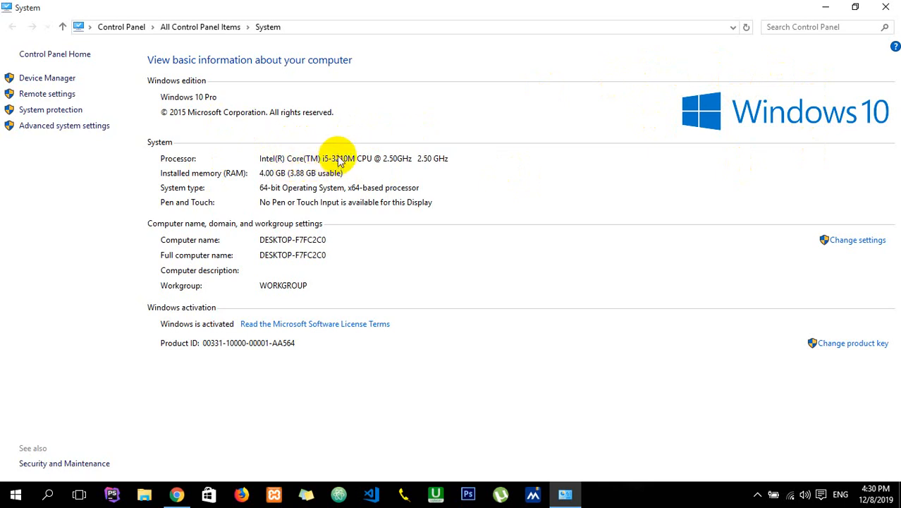
pyautogui.moveTo(372, 158)
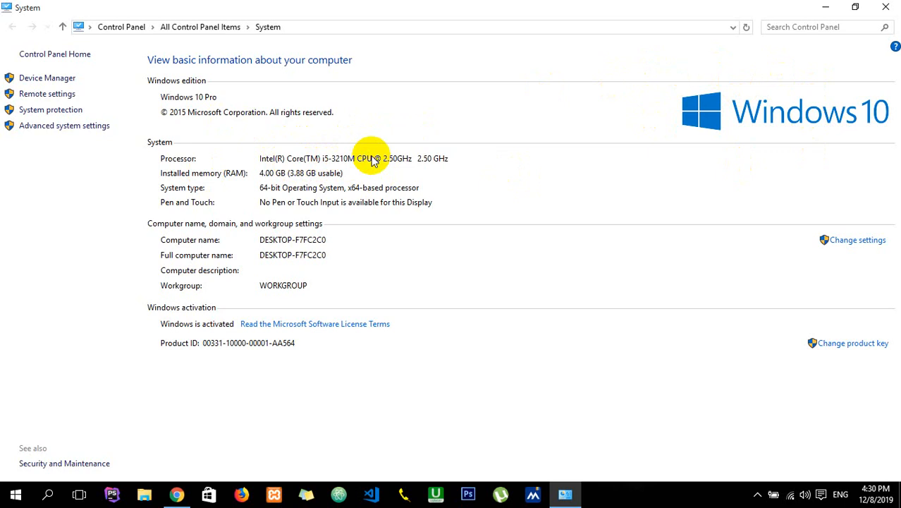
pyautogui.moveTo(396, 165)
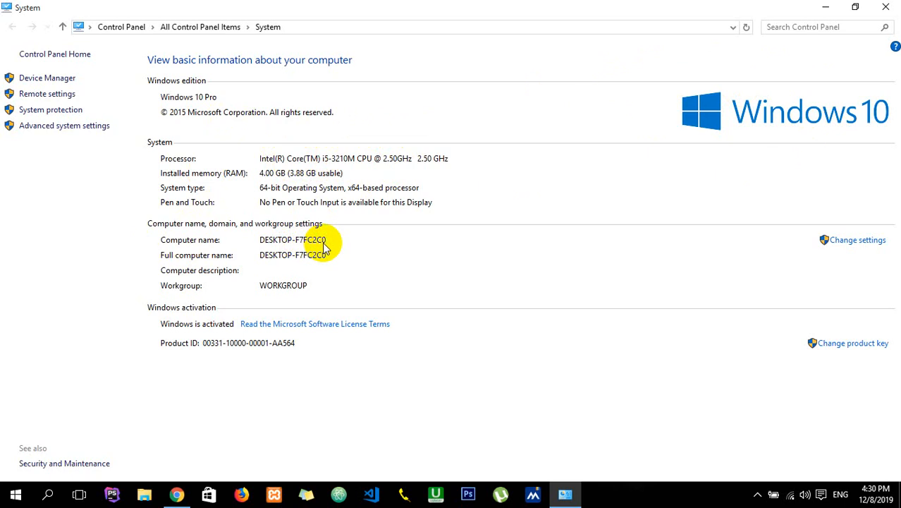
pyautogui.moveTo(254, 202)
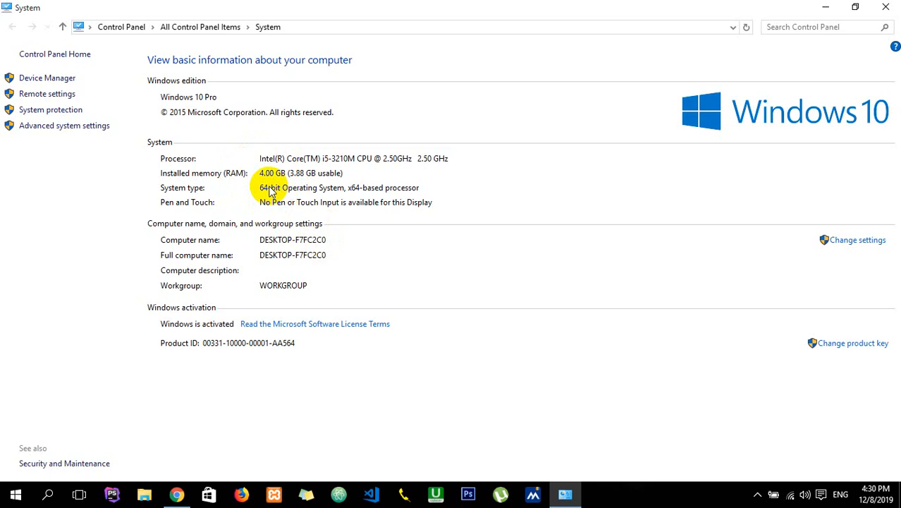
pyautogui.moveTo(282, 224)
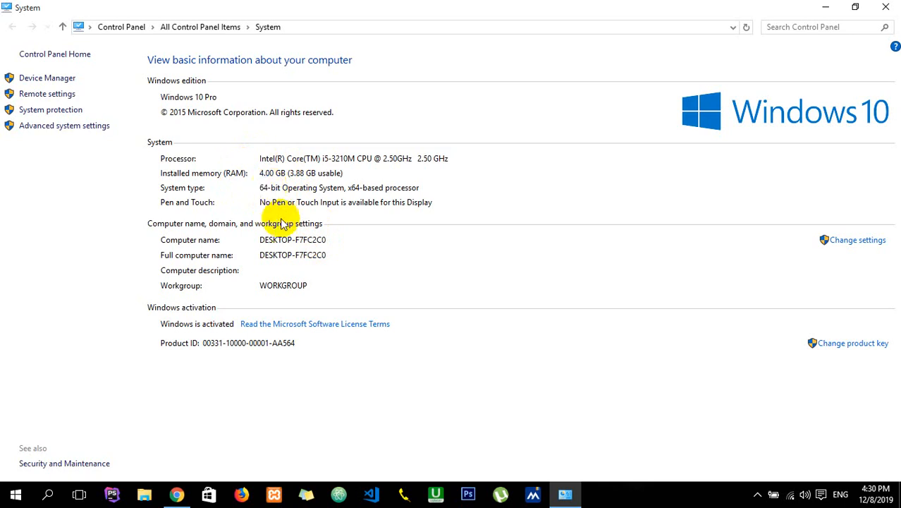
pyautogui.moveTo(327, 278)
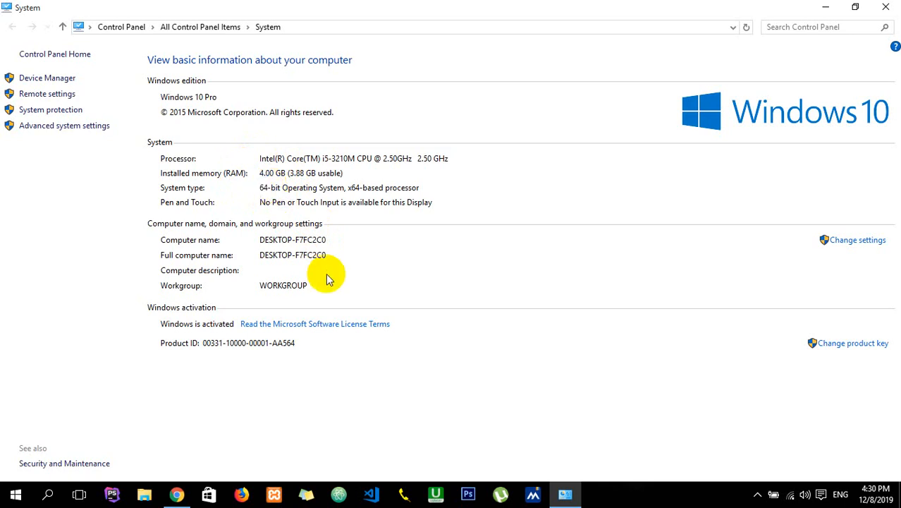
pyautogui.moveTo(275, 173)
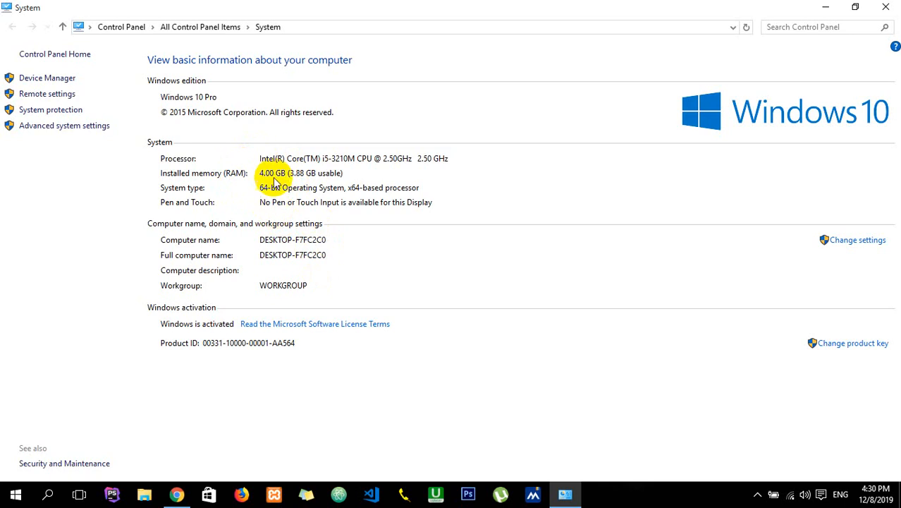
pyautogui.moveTo(222, 152)
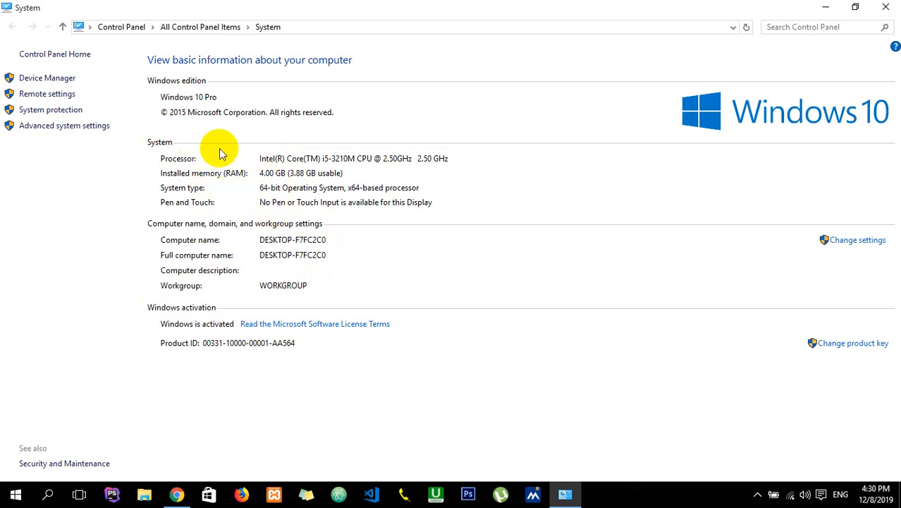
pyautogui.moveTo(324, 177)
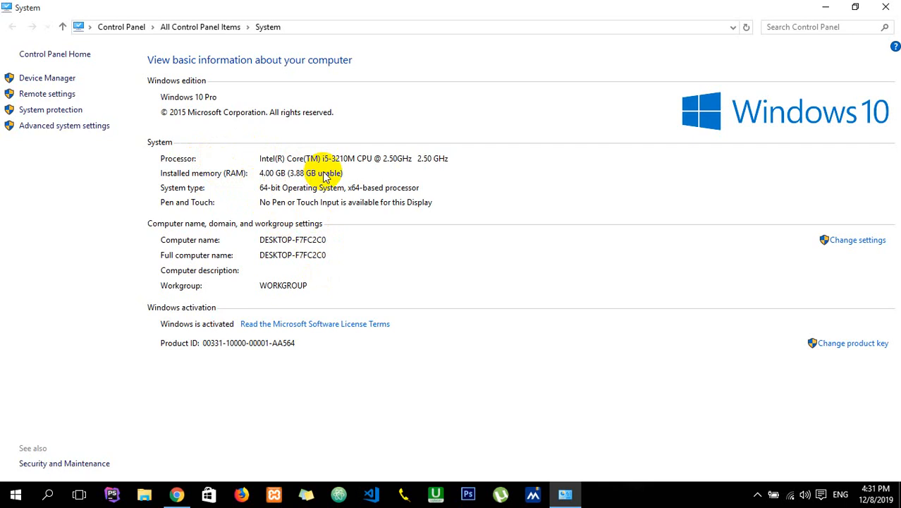
pyautogui.moveTo(689, 91)
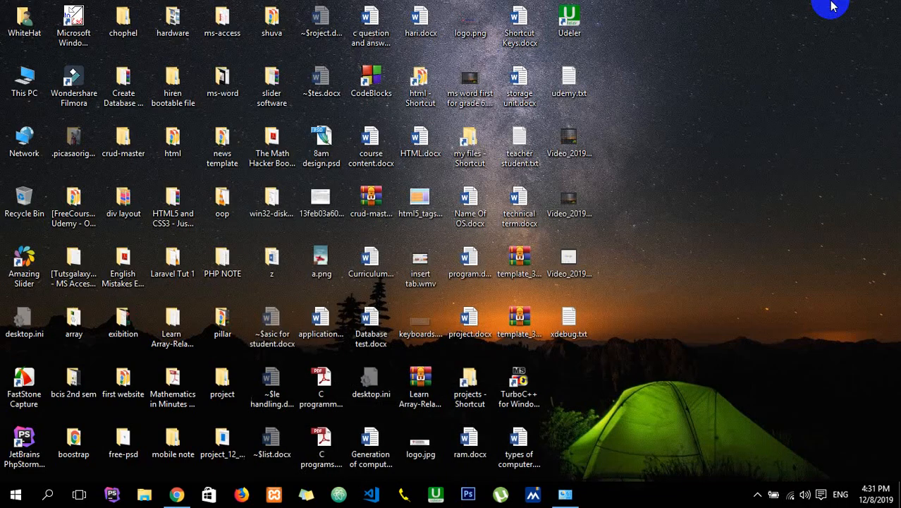
pyautogui.moveTo(811, 356)
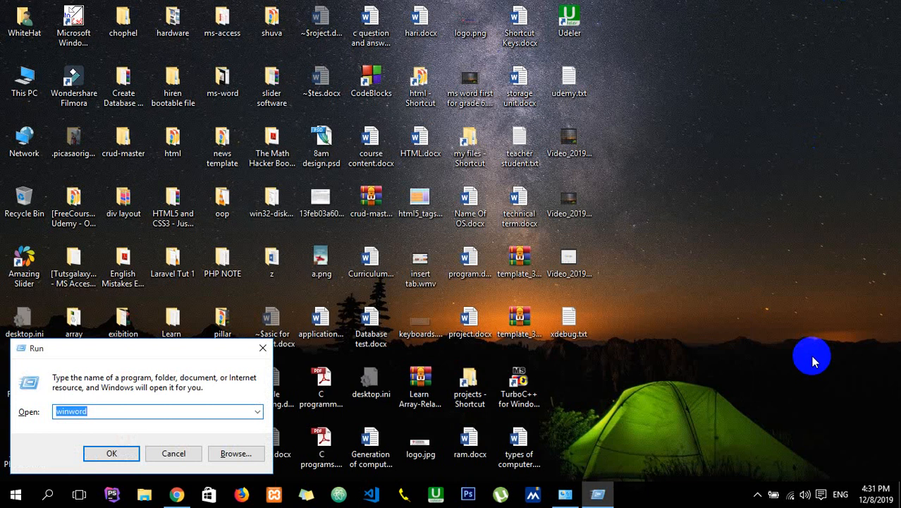
# - Run dxdiag from the Run dialog
pyautogui.write('dxdiag')
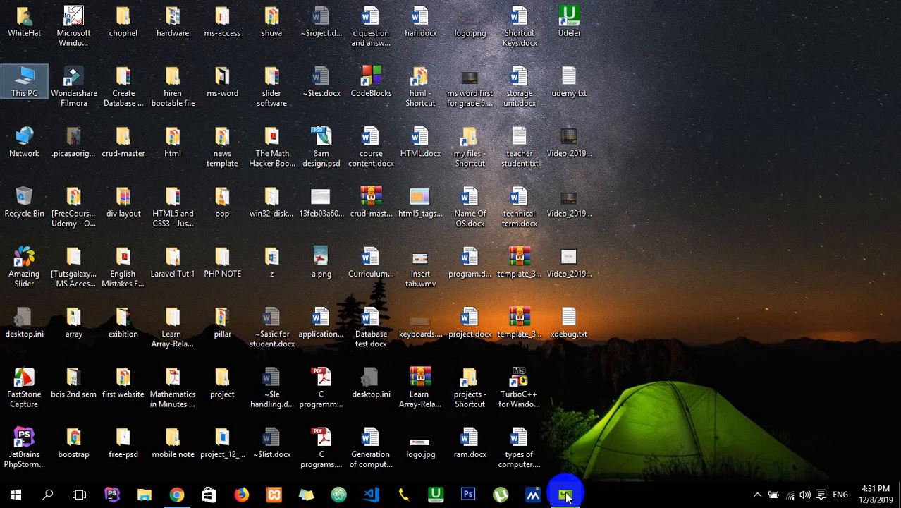
# - Bring up the DirectX Diagnostic Tool showing the HP ProBook 4540s system summary
pyautogui.click(566, 493)
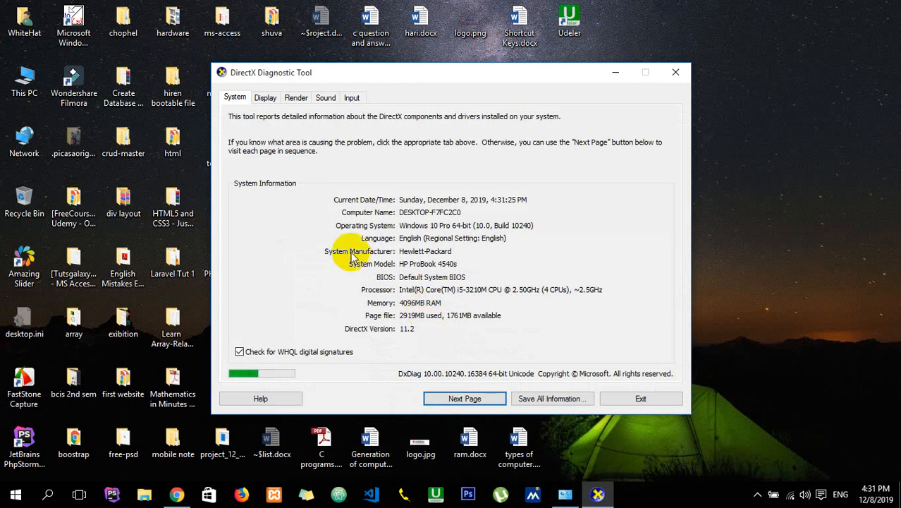
pyautogui.moveTo(396, 210)
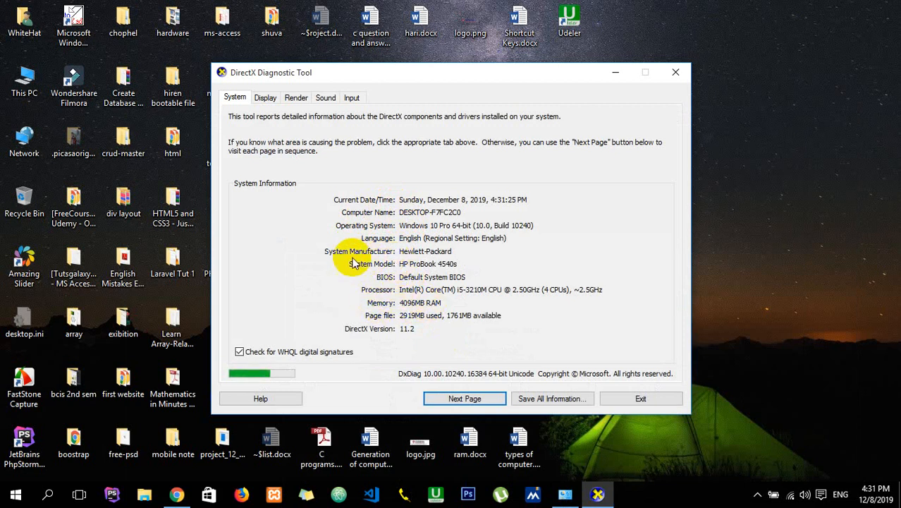
pyautogui.moveTo(337, 263)
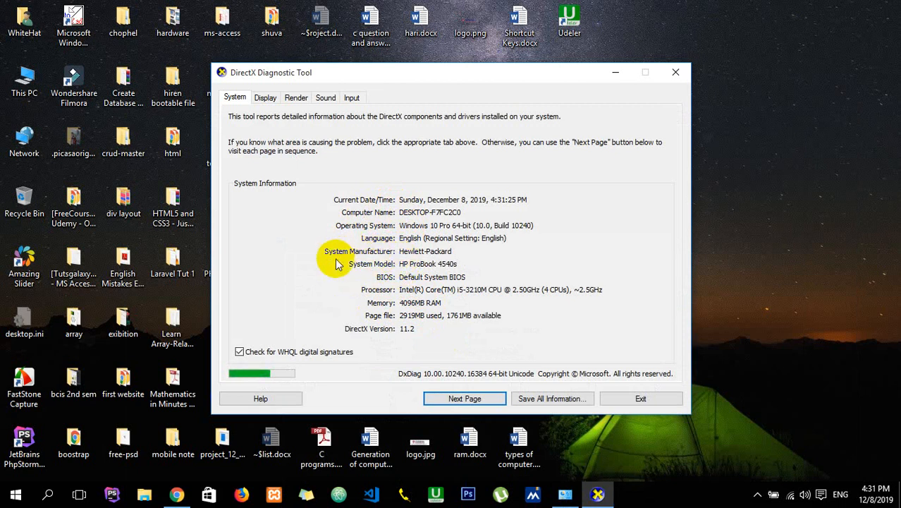
pyautogui.moveTo(398, 276)
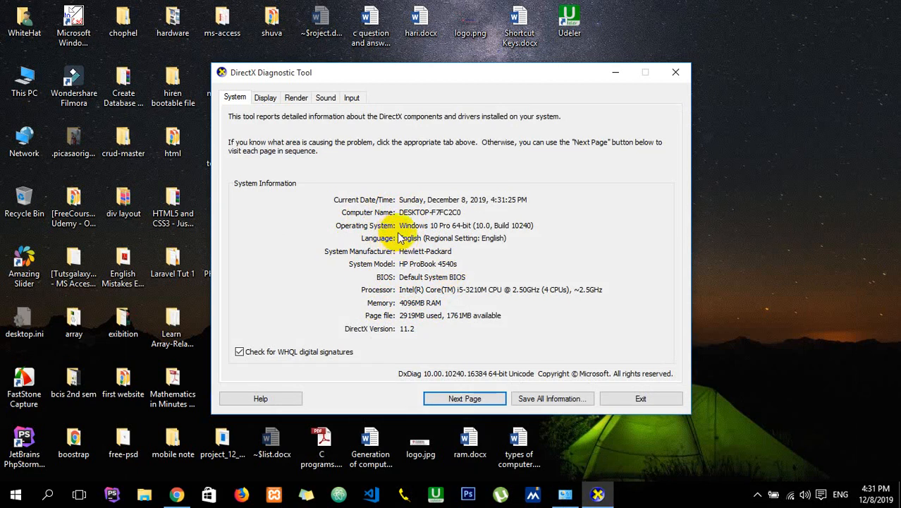
pyautogui.moveTo(465, 232)
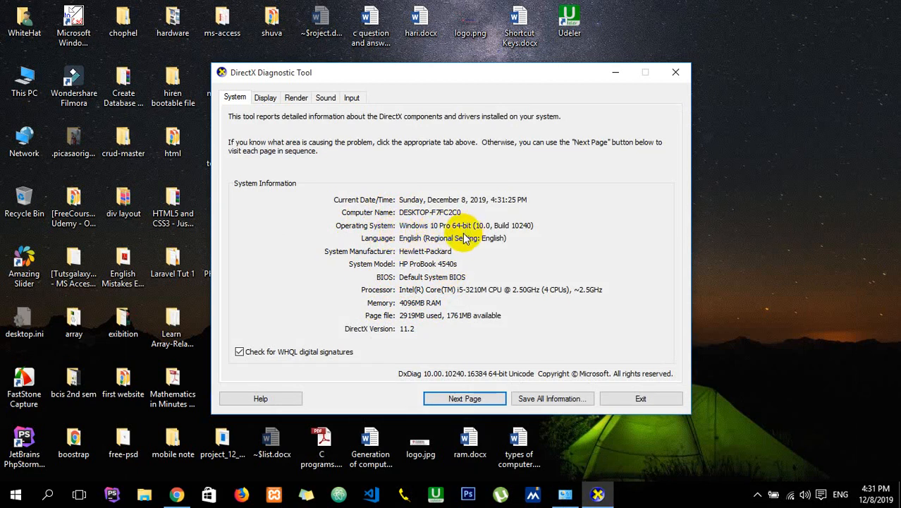
pyautogui.moveTo(398, 311)
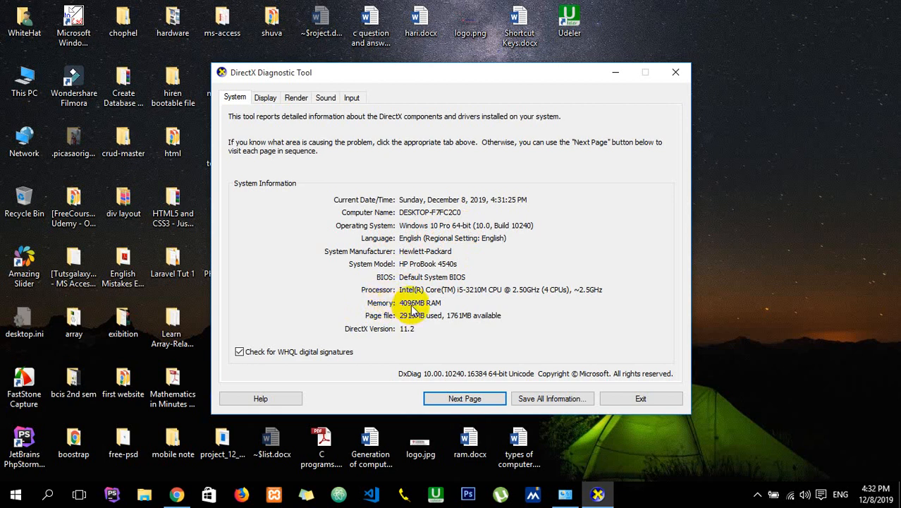
pyautogui.moveTo(414, 311)
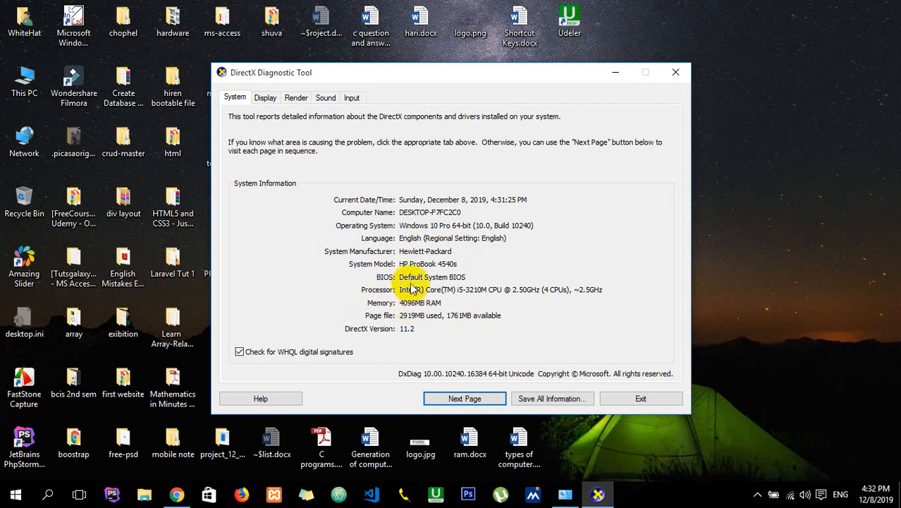
pyautogui.moveTo(390, 302)
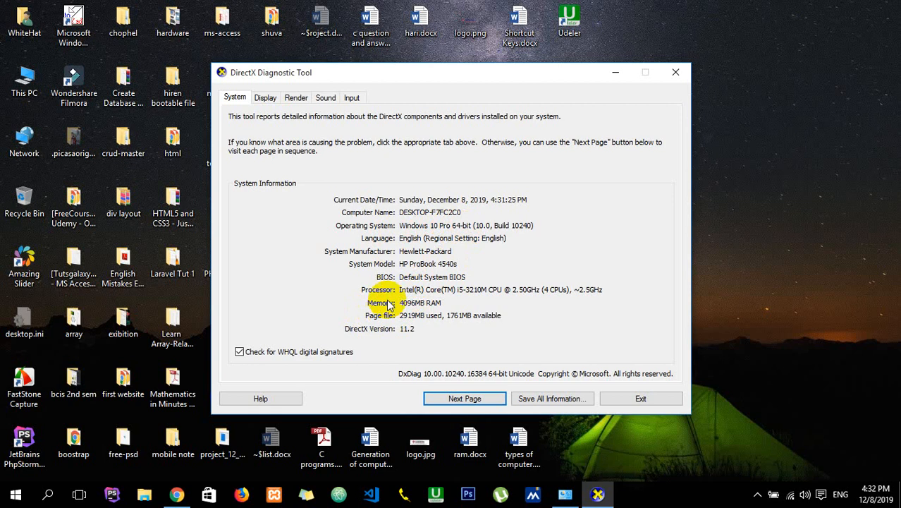
# - View Intel HD Graphics 4000 on Display, then AMD Radeon HD 7650M on Render
pyautogui.click(265, 97)
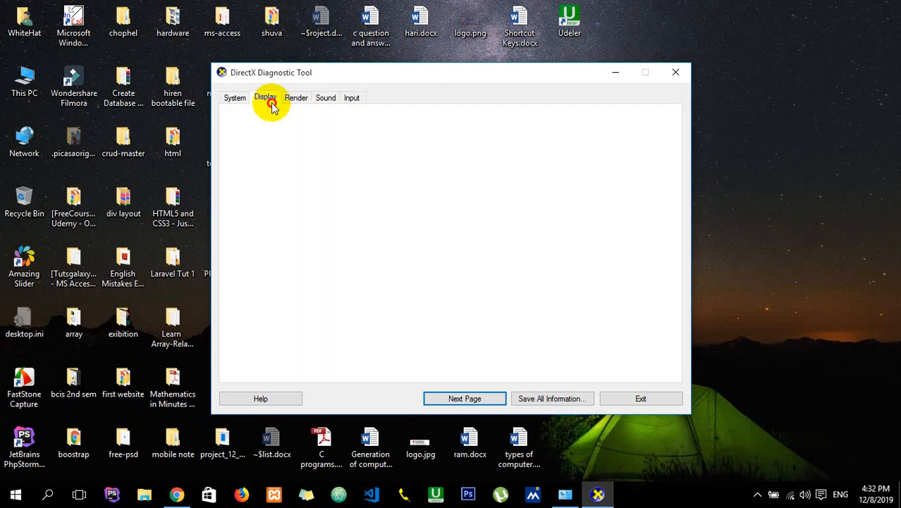
pyautogui.click(265, 97)
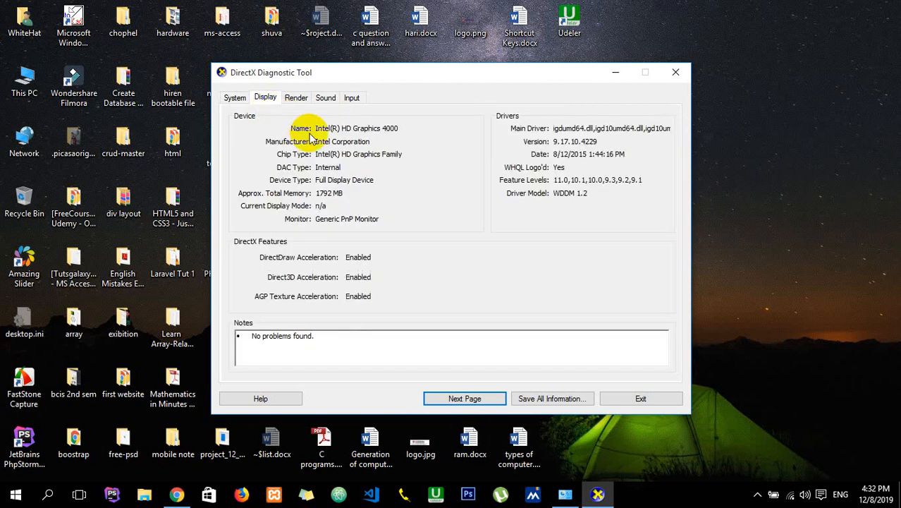
pyautogui.moveTo(359, 137)
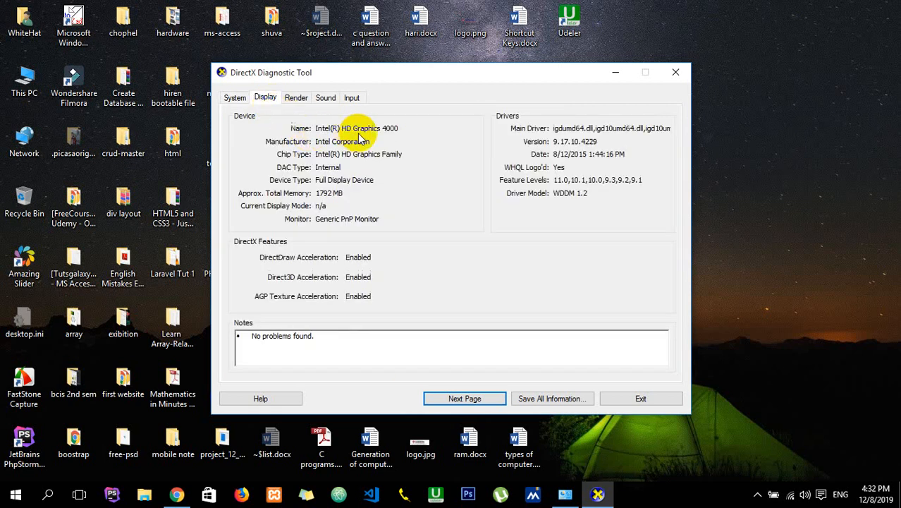
pyautogui.moveTo(383, 138)
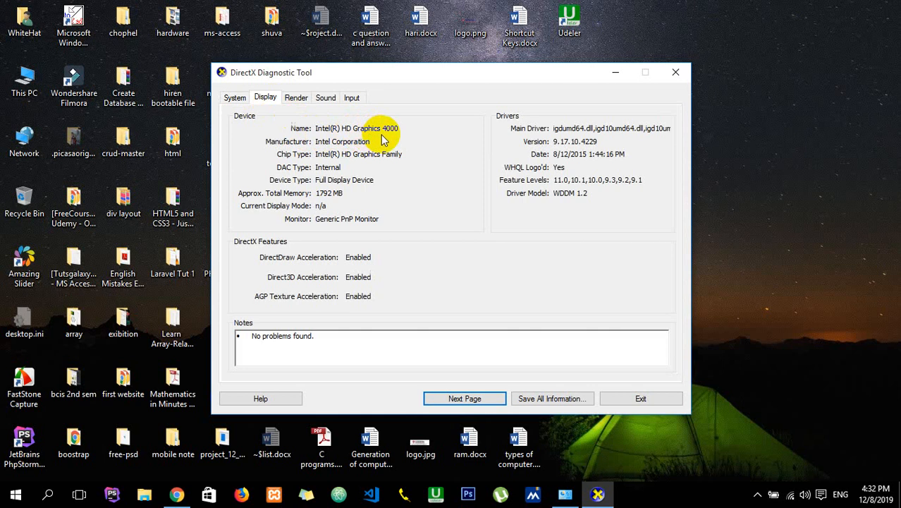
pyautogui.moveTo(317, 166)
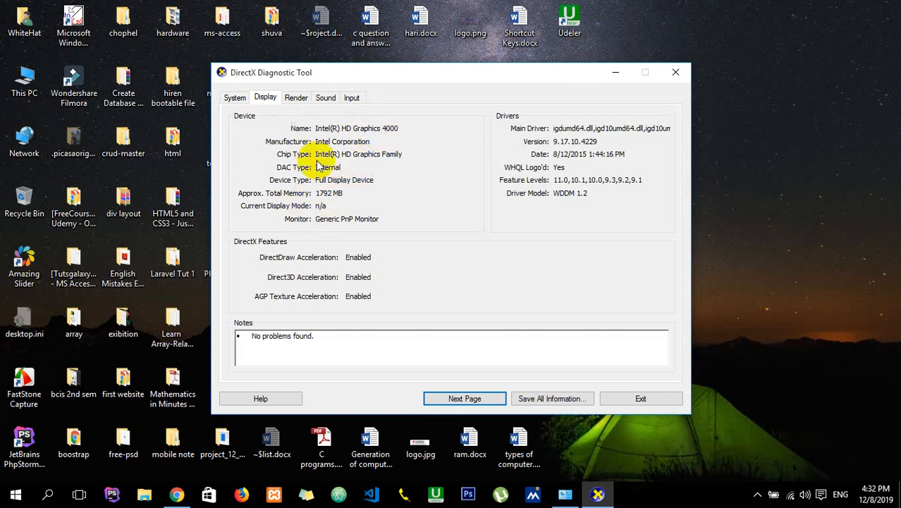
pyautogui.click(295, 97)
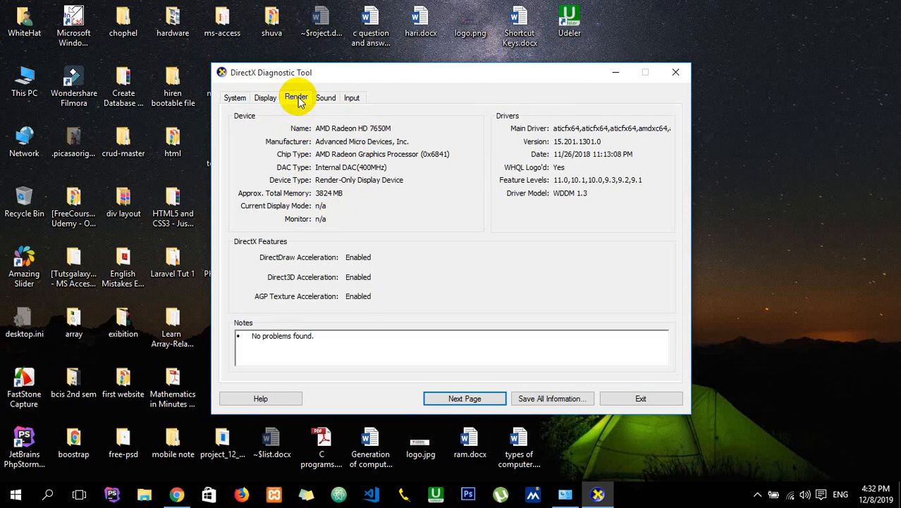
pyautogui.moveTo(315, 167)
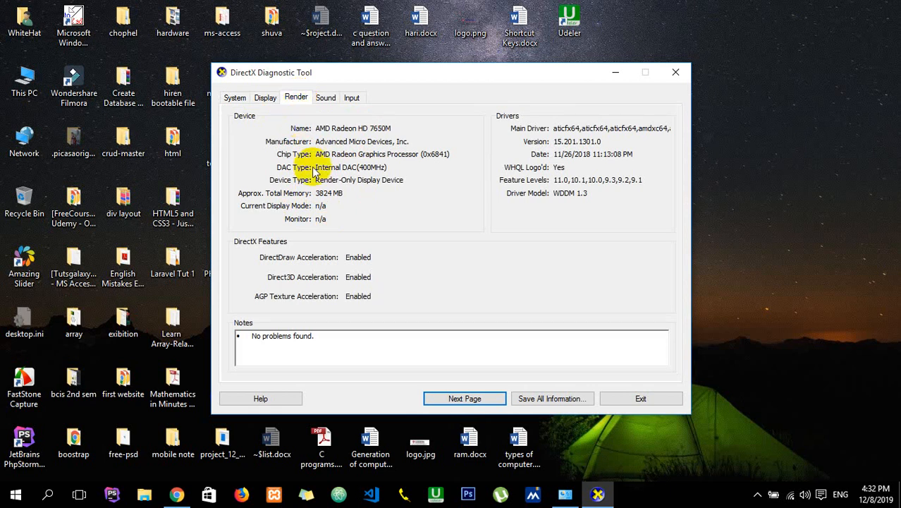
pyautogui.moveTo(333, 207)
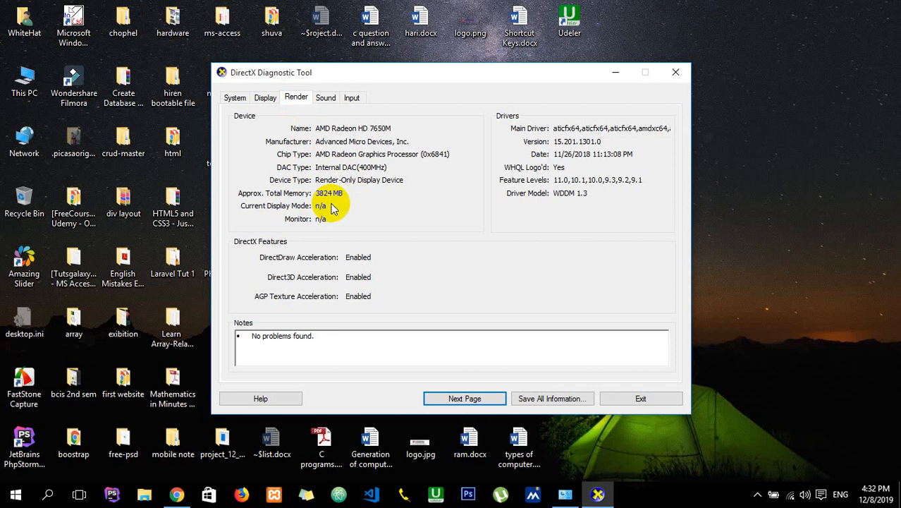
pyautogui.moveTo(325, 164)
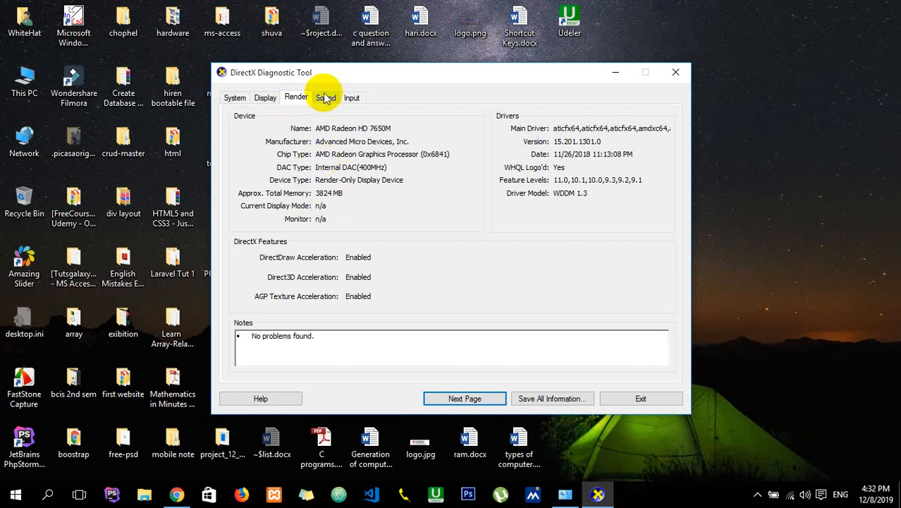
# - Show the High Definition Audio Device speaker details on the Sound tab
pyautogui.click(325, 97)
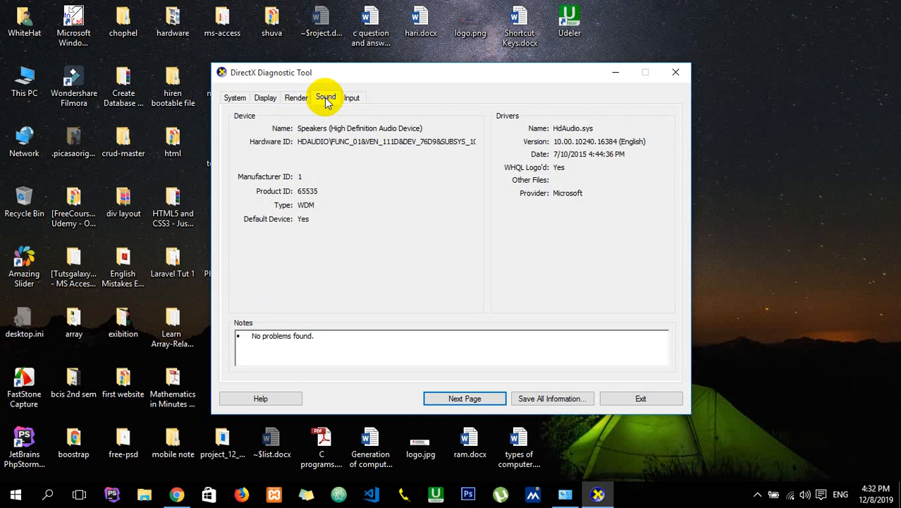
pyautogui.moveTo(208, 91)
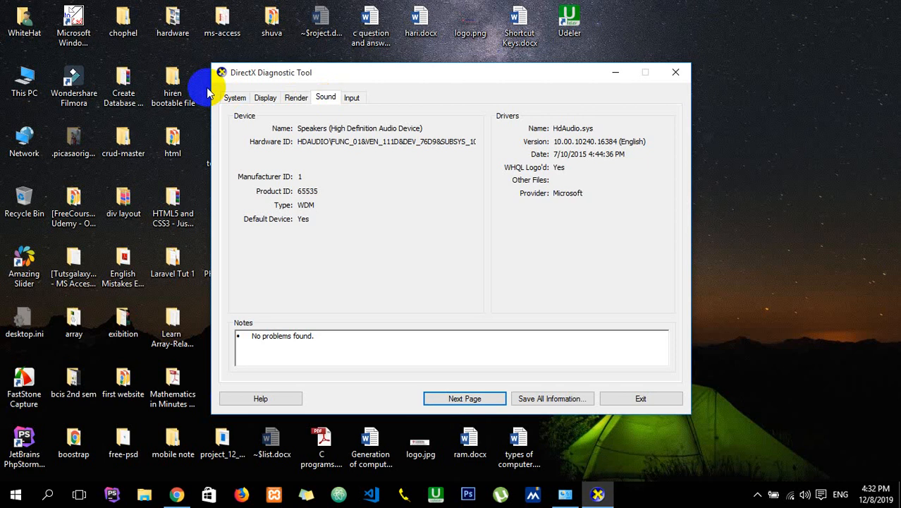
# - Open This PC's management options from File Explorer
pyautogui.rightClick(23, 77)
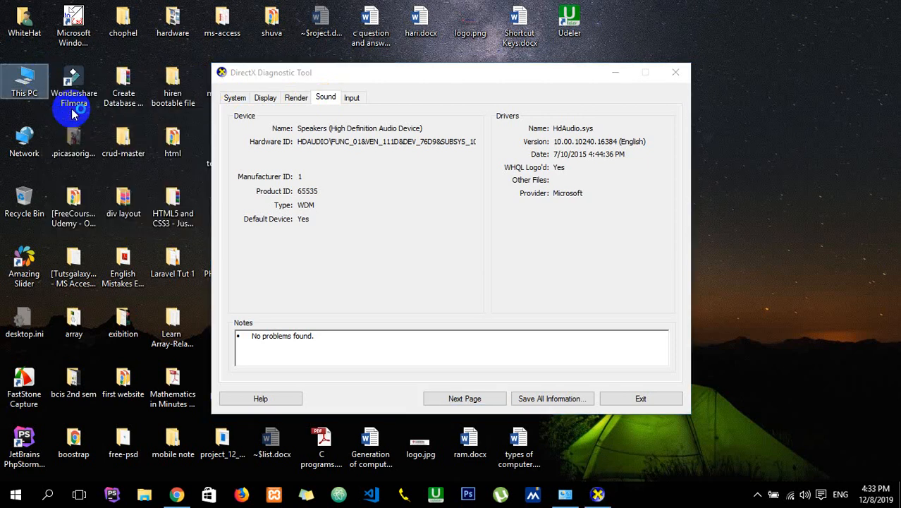
pyautogui.moveTo(73, 81)
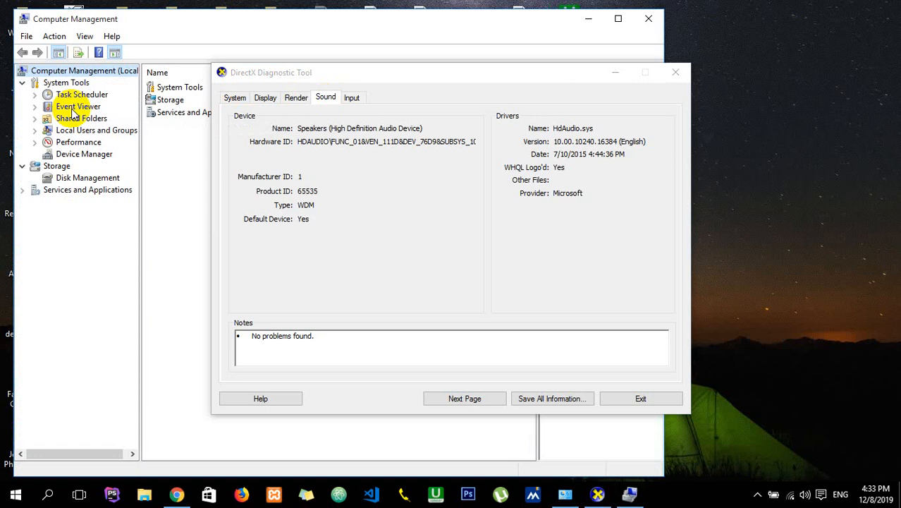
pyautogui.click(144, 494)
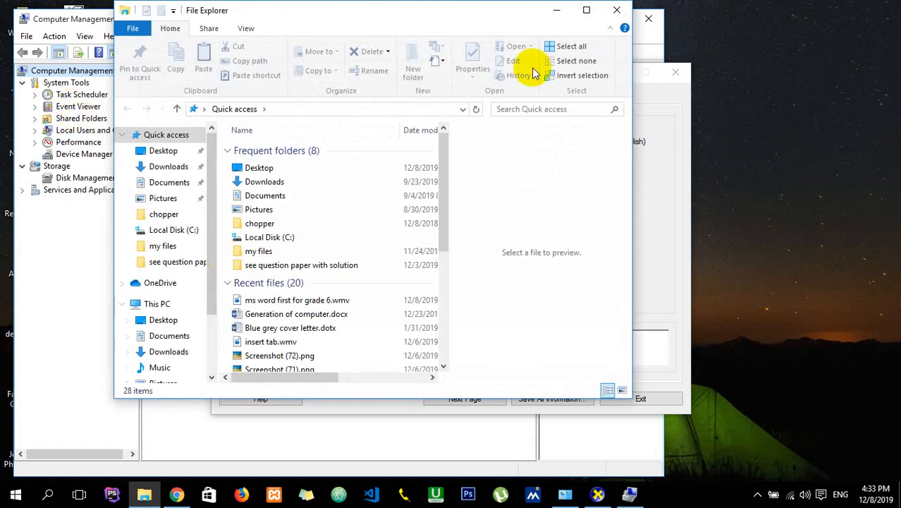
pyautogui.click(157, 303)
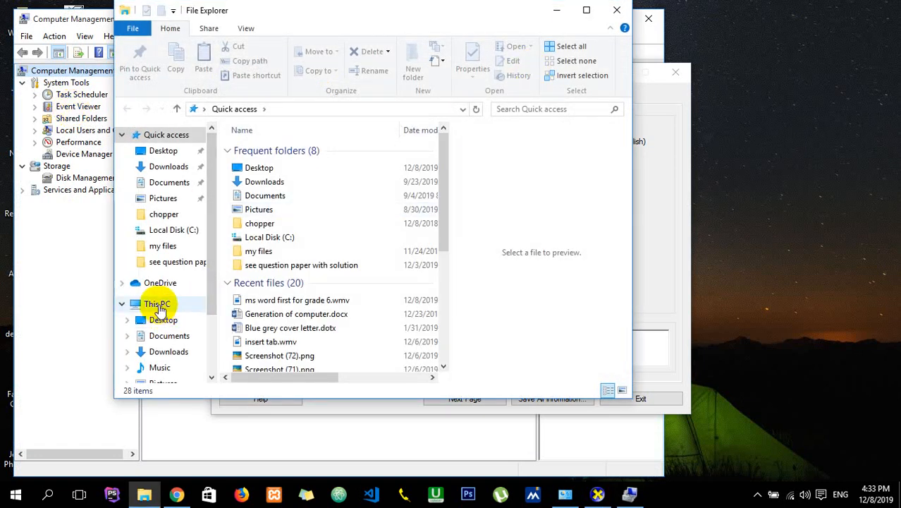
pyautogui.rightClick(157, 303)
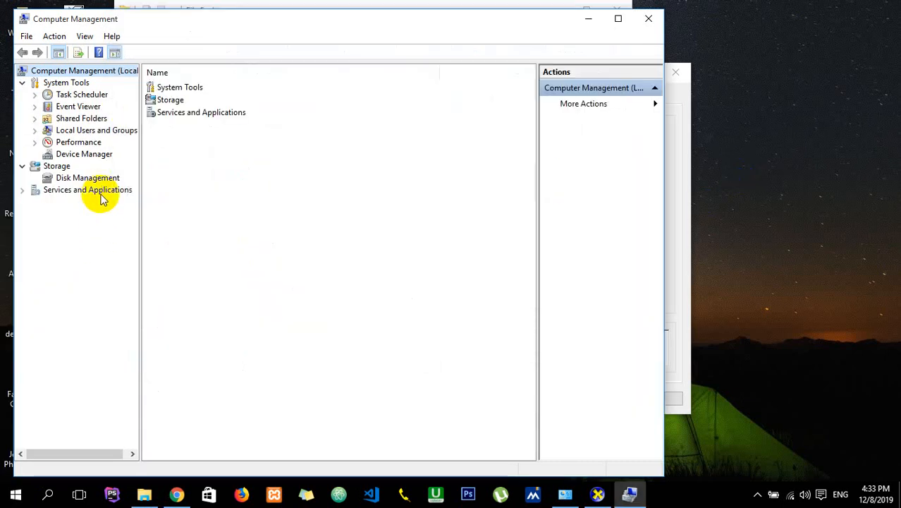
# - View Disk 0 partitions in Disk Management, then Device Manager's hardware categories
pyautogui.click(87, 177)
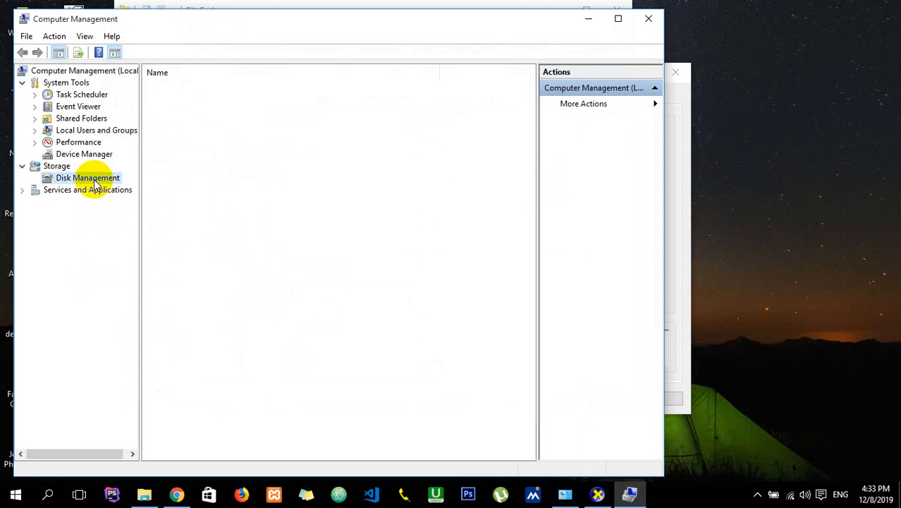
pyautogui.click(87, 177)
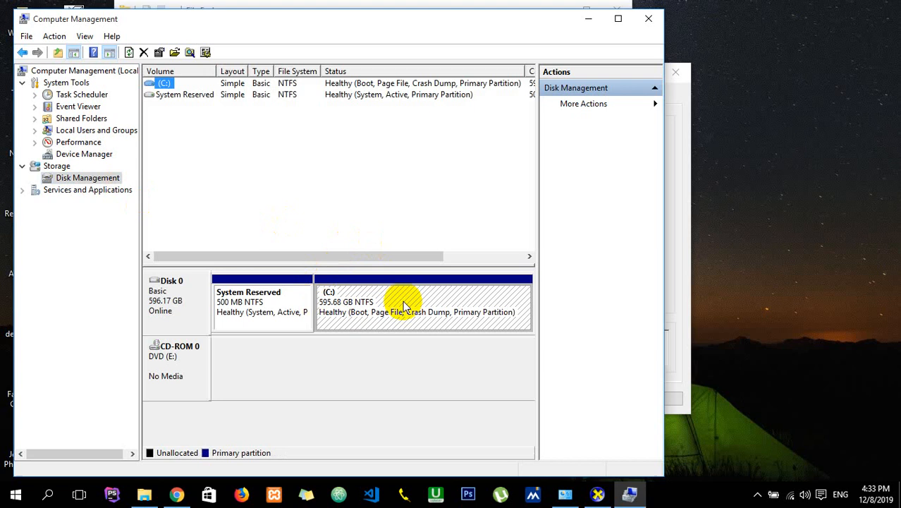
pyautogui.moveTo(95, 158)
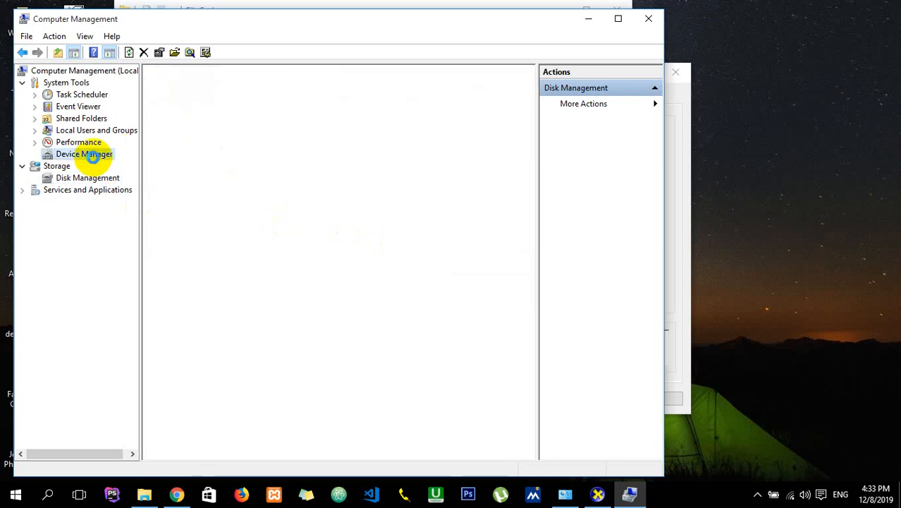
pyautogui.click(84, 154)
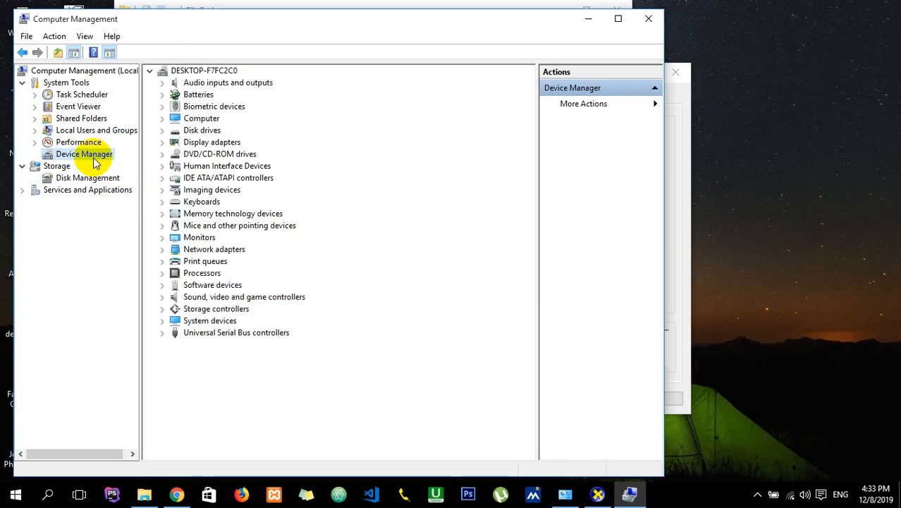